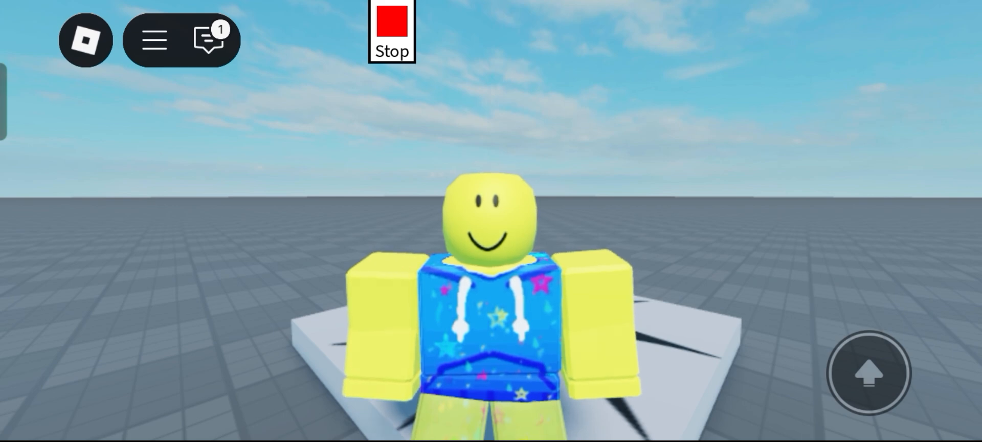
Stop the play-test and bring up the insert list for StarterCharacterScripts.
{"action": "left_click", "coordinate": [391, 30]}
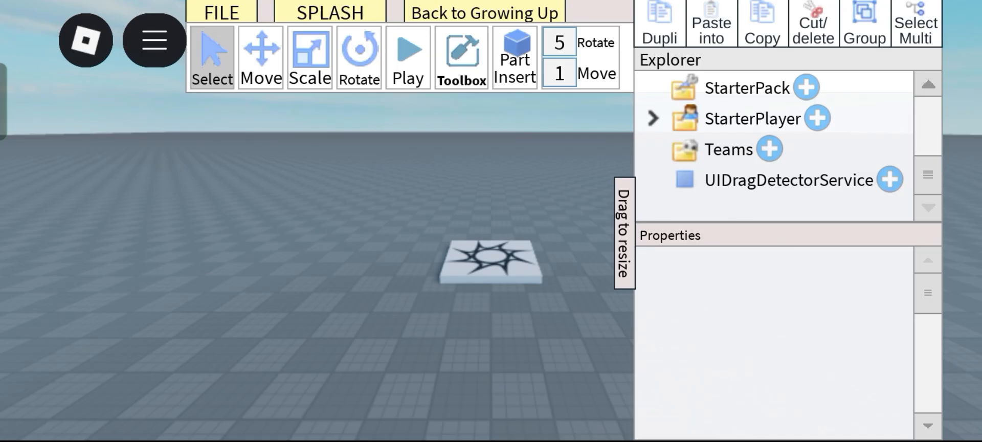
{"action": "left_click", "coordinate": [650, 118]}
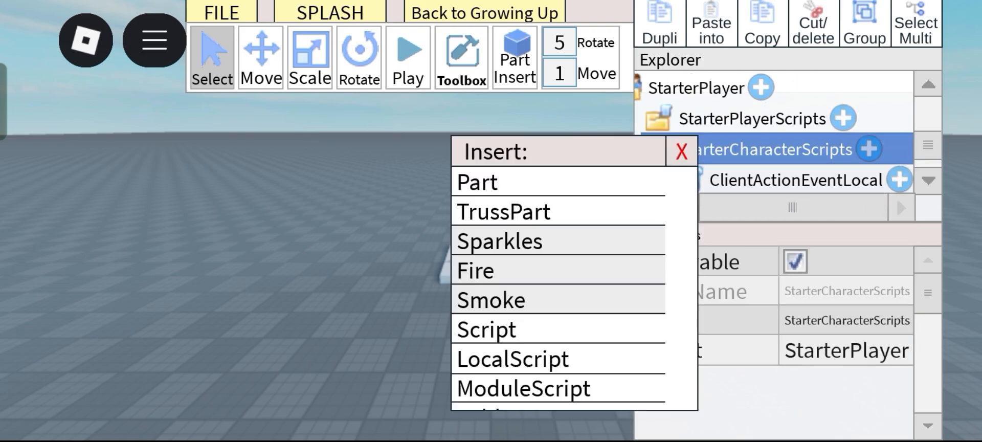
Insert a LocalScript holding the shift-lock code and scroll to its CharLock section.
{"action": "left_click", "coordinate": [681, 151]}
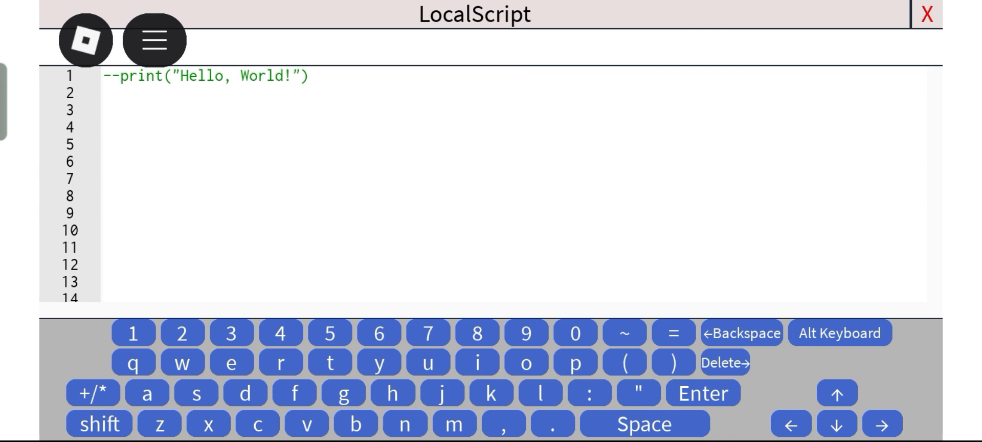
{"action": "scroll", "scroll_direction": "down", "scroll_amount": 3}
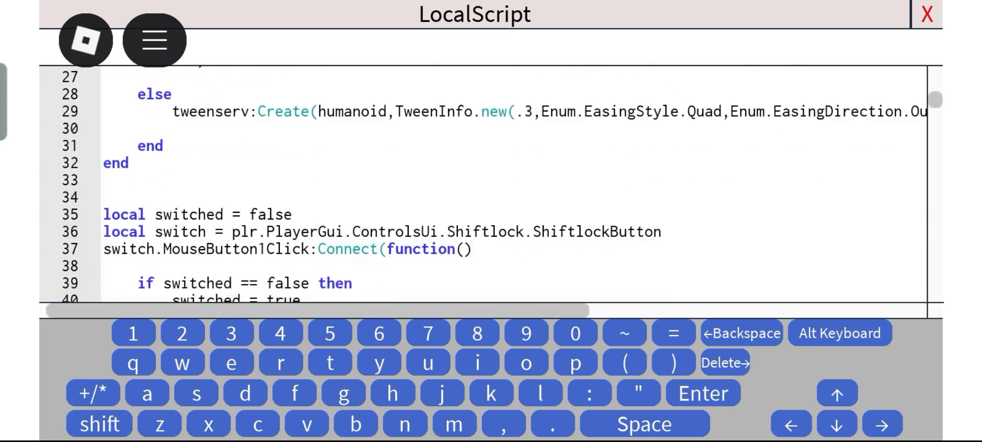
{"action": "scroll", "scroll_direction": "down", "scroll_amount": 3}
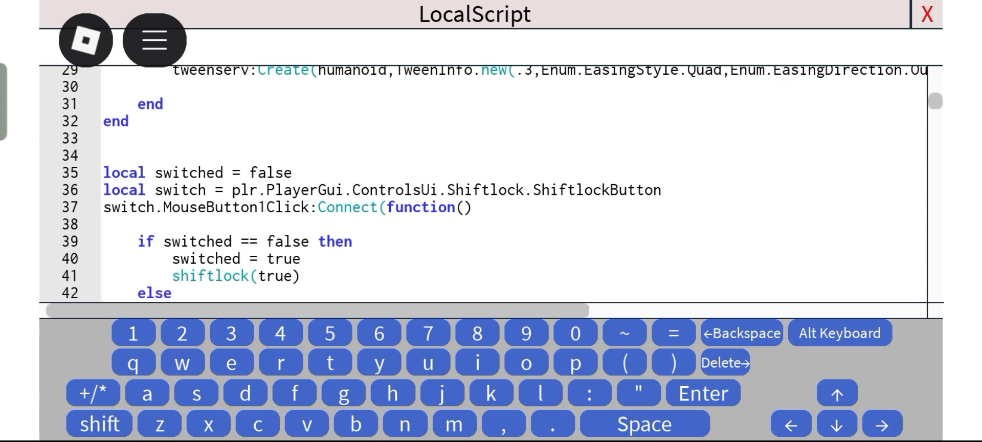
{"action": "scroll", "scroll_direction": "down", "scroll_amount": 3}
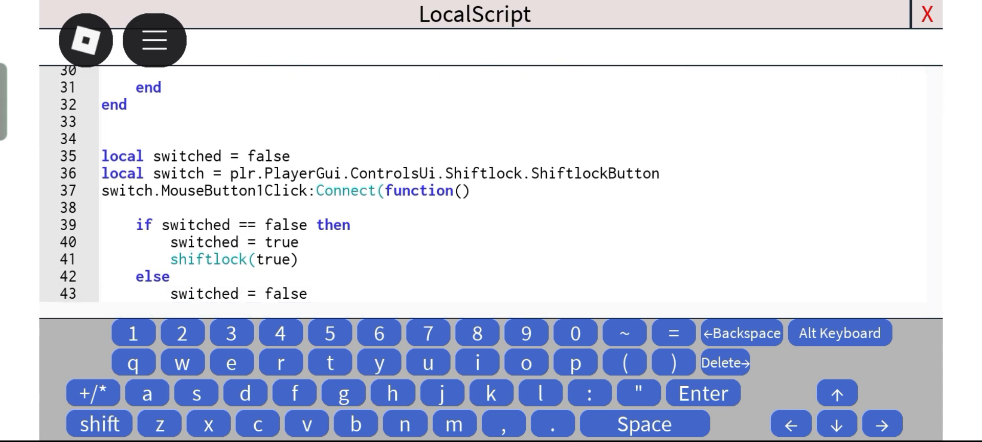
{"action": "scroll", "scroll_direction": "down", "scroll_amount": 3}
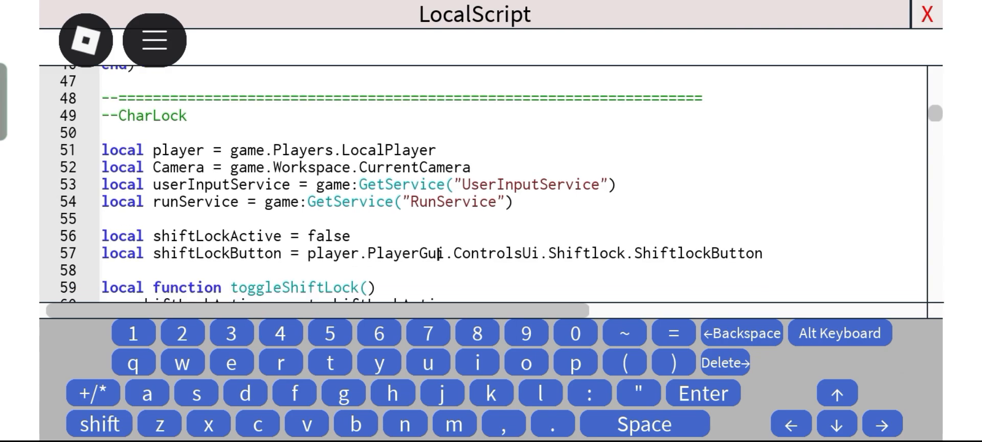
Close the script editor, add a ScreenGui under StarterGui, and name it ControlsUi.
{"action": "left_click", "coordinate": [925, 13]}
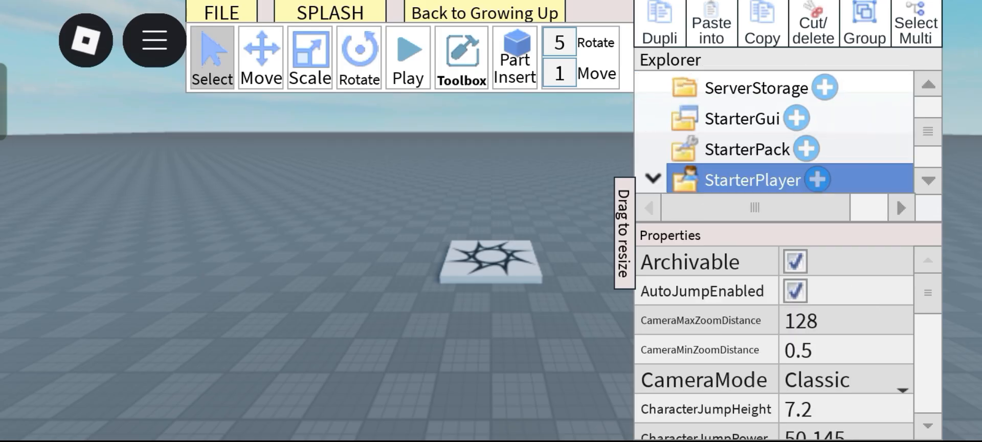
{"action": "left_click", "coordinate": [743, 118]}
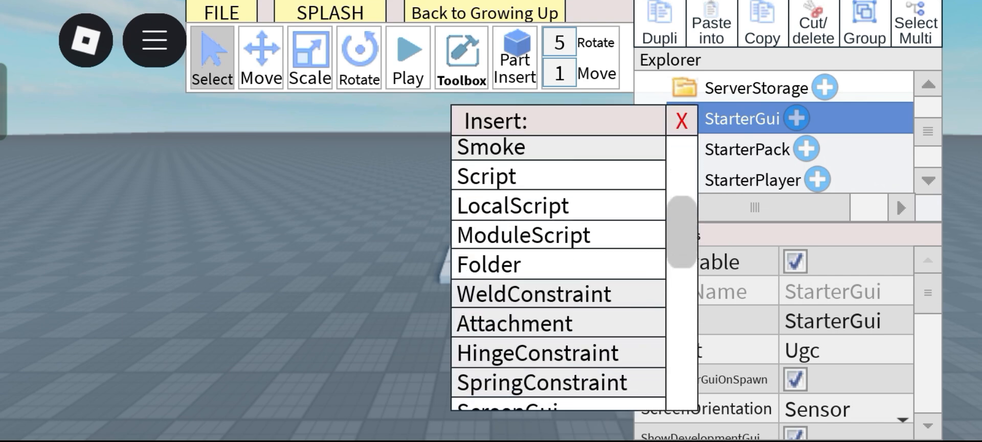
{"action": "left_click", "coordinate": [507, 406]}
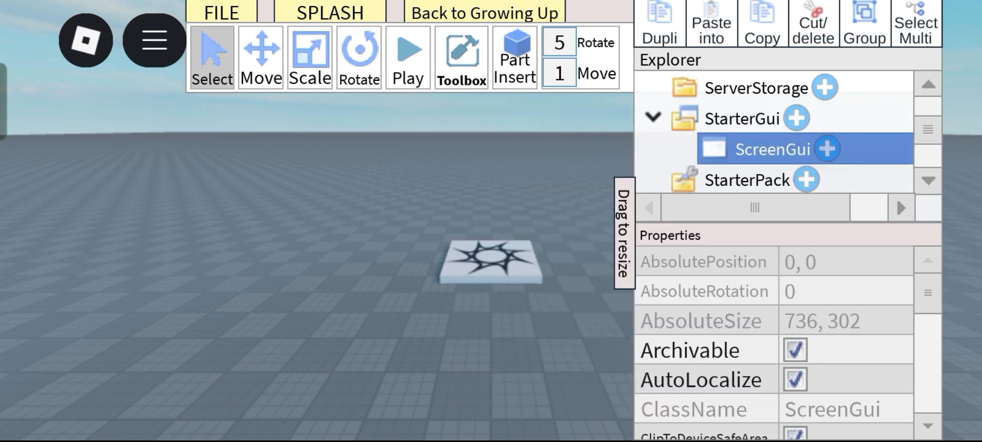
{"action": "scroll", "scroll_direction": "down", "scroll_amount": 3}
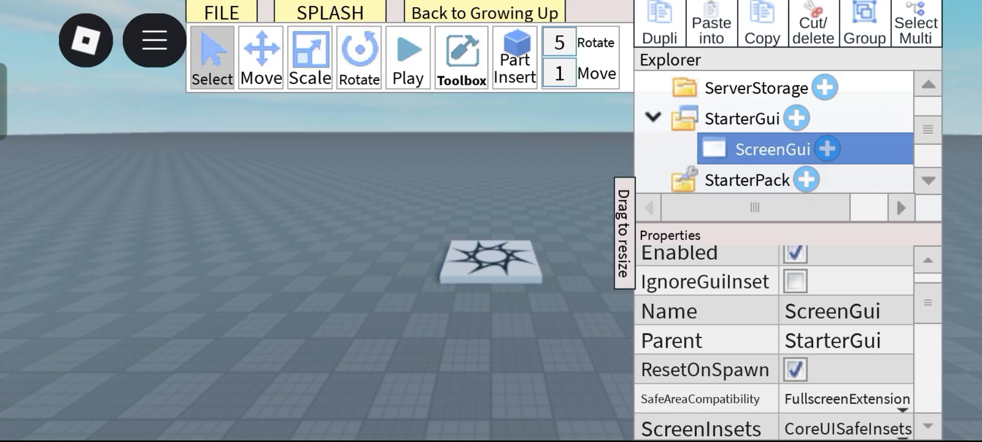
{"action": "left_click", "coordinate": [839, 310]}
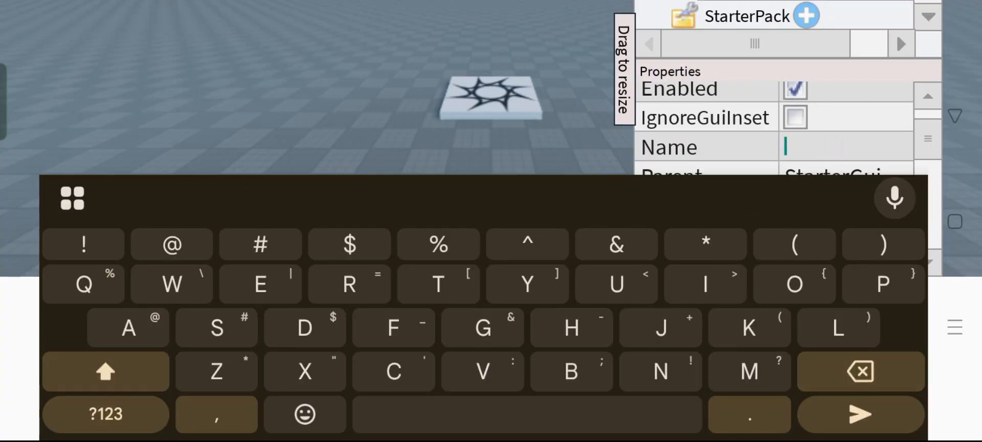
{"action": "type", "text": "ControlsU"}
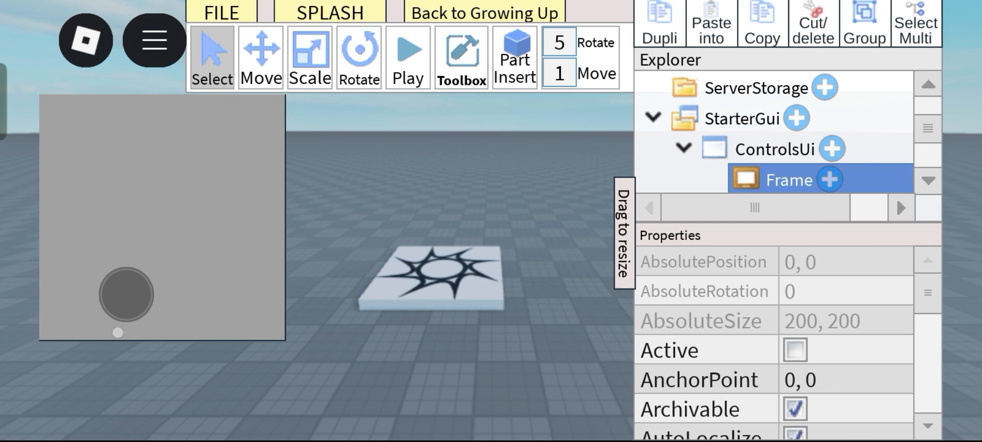
Rename the Frame inside ControlsUi to Shiftlock.
{"action": "scroll", "scroll_direction": "down", "scroll_amount": 3}
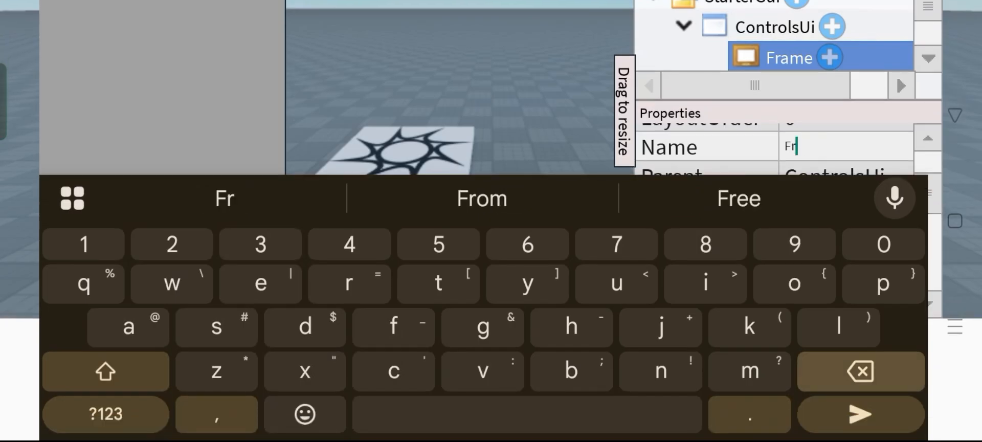
{"action": "type", "text": "Shiftlock"}
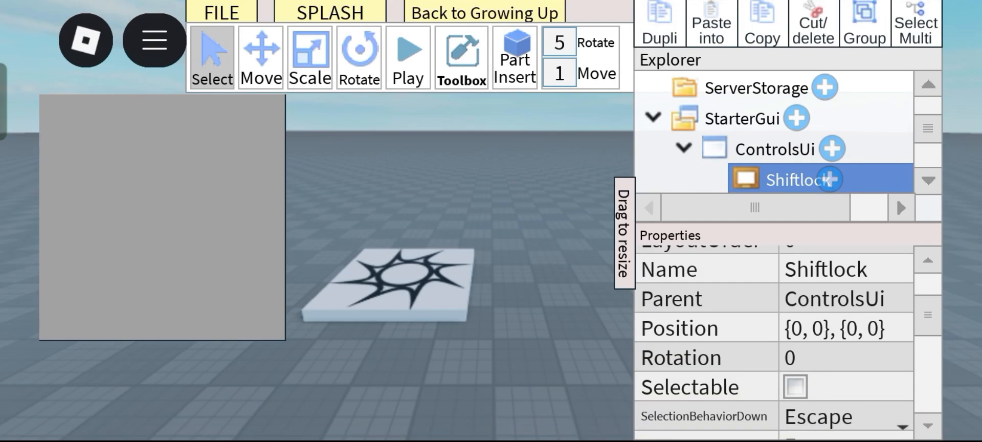
{"action": "left_click", "coordinate": [843, 179]}
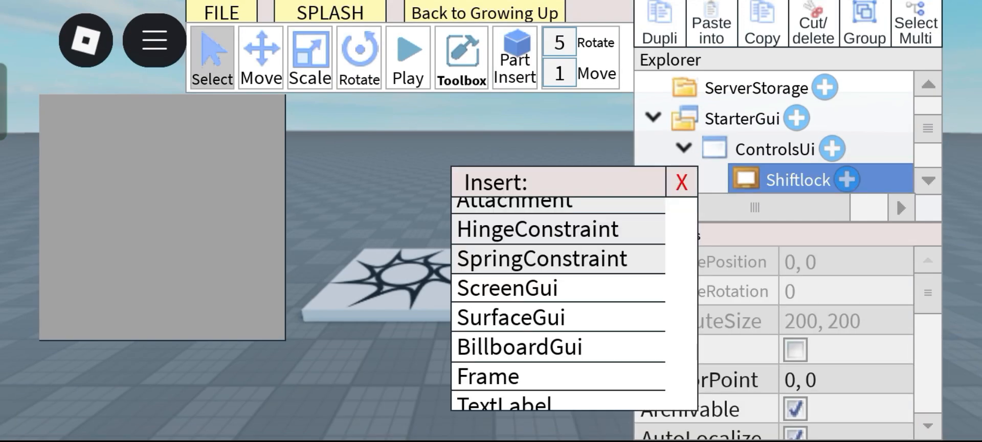
Insert a TextButton into Shiftlock and set the frame's BackgroundTransparency to 1.
{"action": "scroll", "scroll_direction": "down", "scroll_amount": 3}
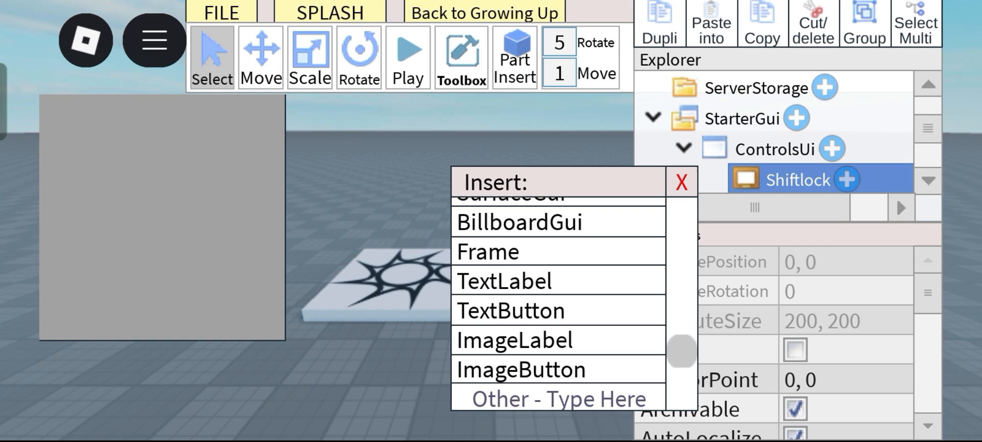
{"action": "left_click", "coordinate": [511, 310]}
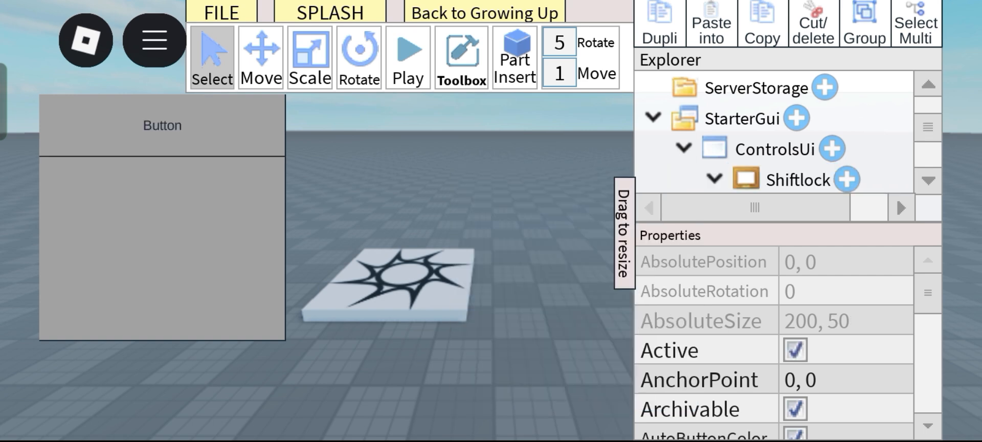
{"action": "left_click", "coordinate": [799, 148]}
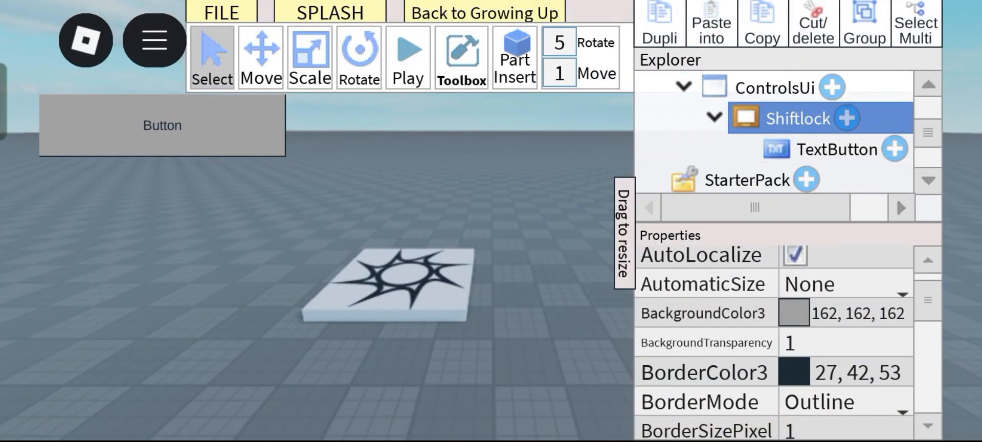
Rename the TextButton to ShiftlockButton and start a play-test.
{"action": "left_click", "coordinate": [833, 149]}
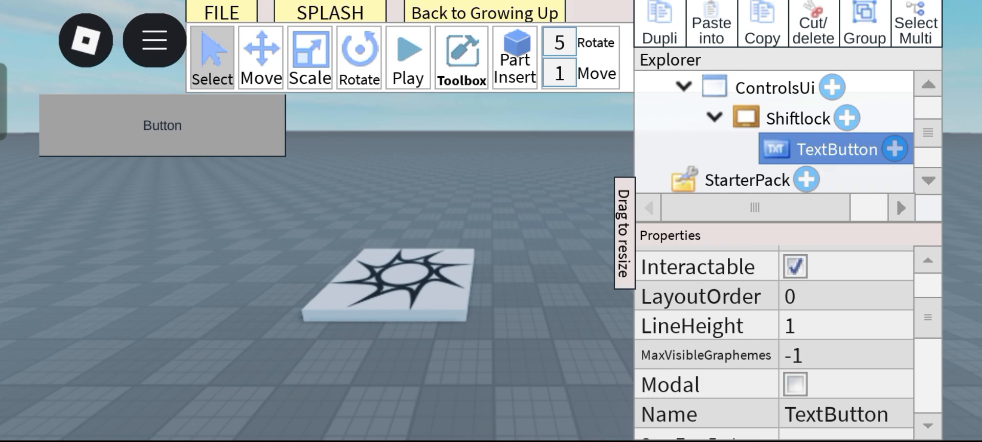
{"action": "left_click", "coordinate": [835, 414]}
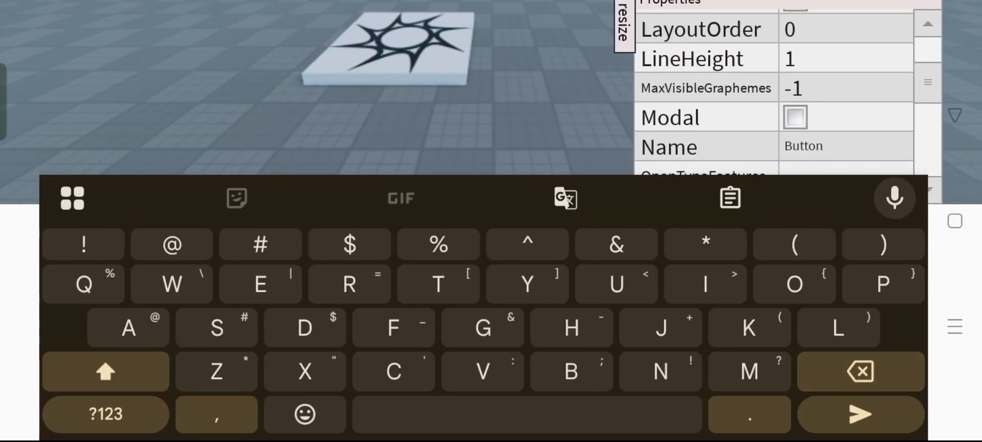
{"action": "type", "text": "ShiftlockButton"}
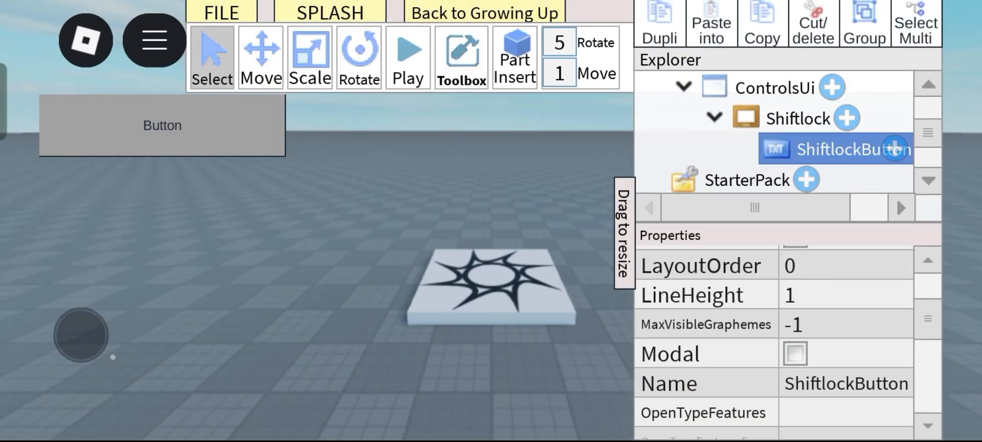
{"action": "left_click", "coordinate": [408, 48]}
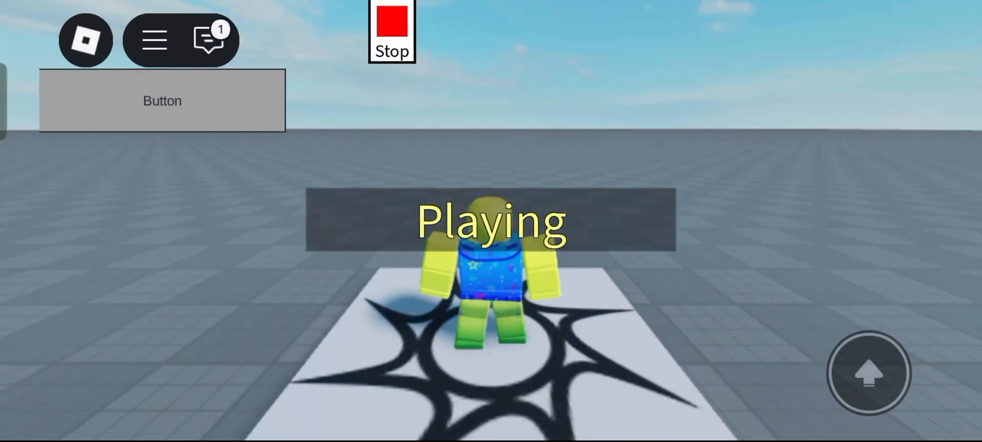